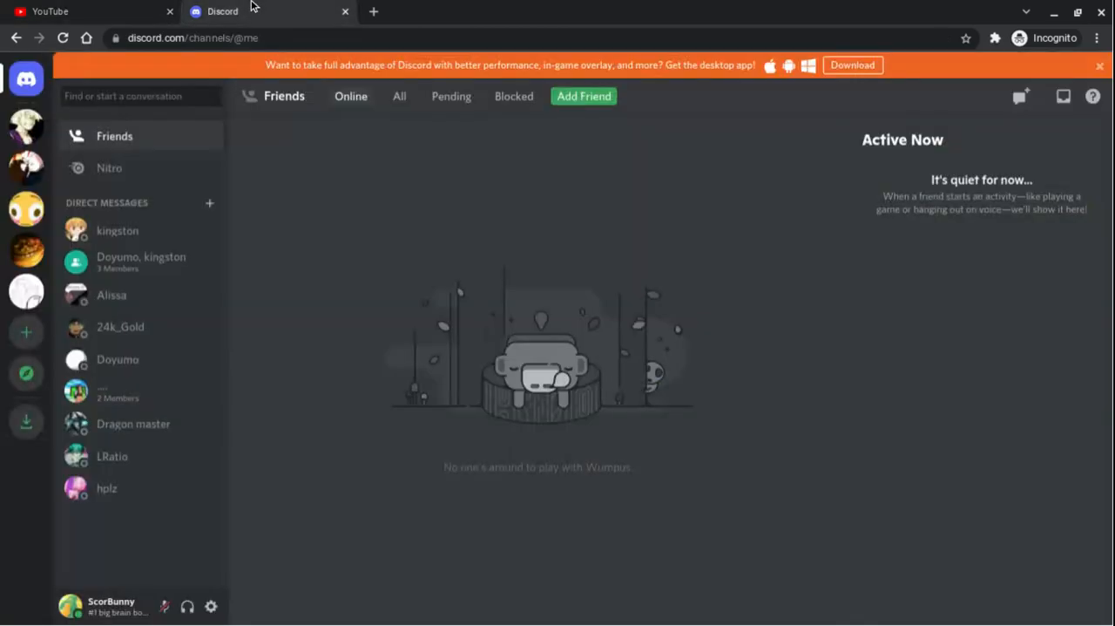
# Dismiss the desktop app banner and switch to ScorBunny's server general channel.
pyautogui.click(1100, 66)
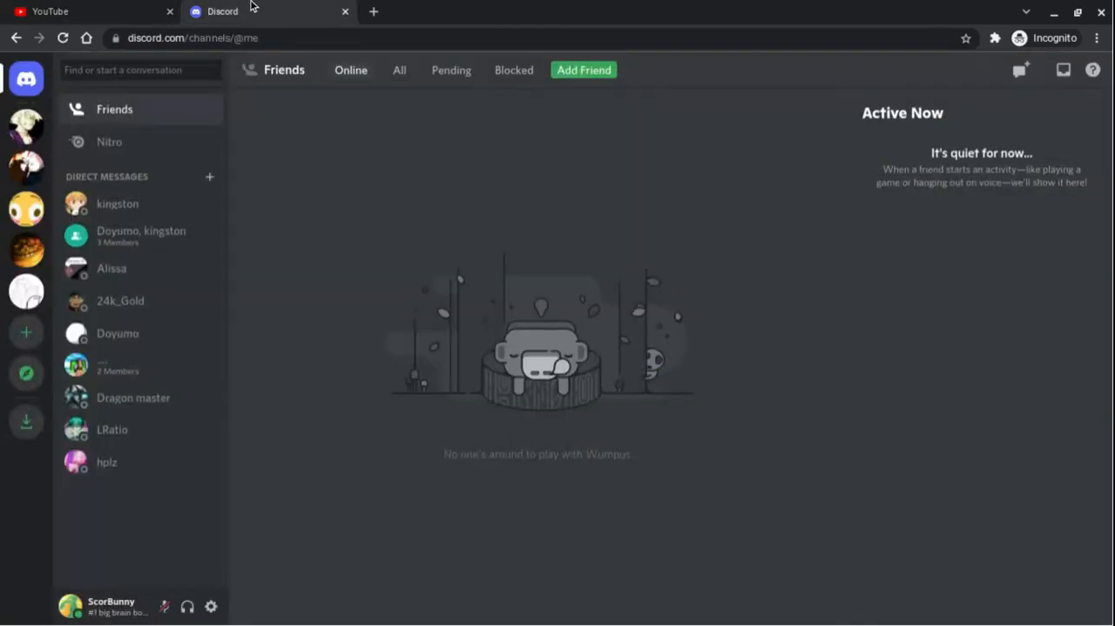
pyautogui.moveTo(26, 126)
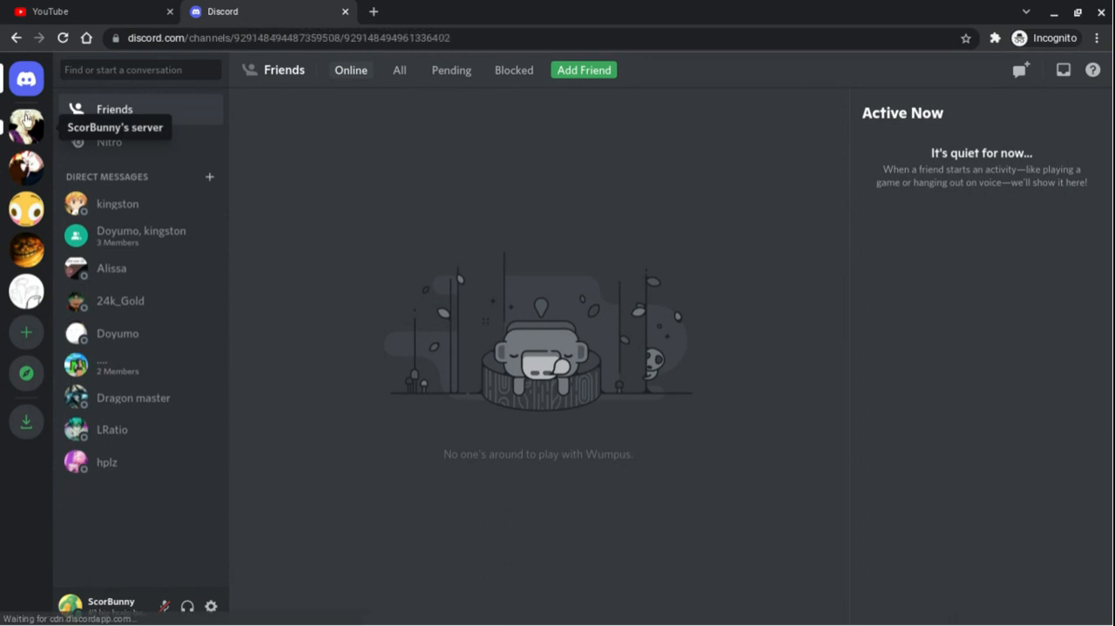
pyautogui.click(115, 128)
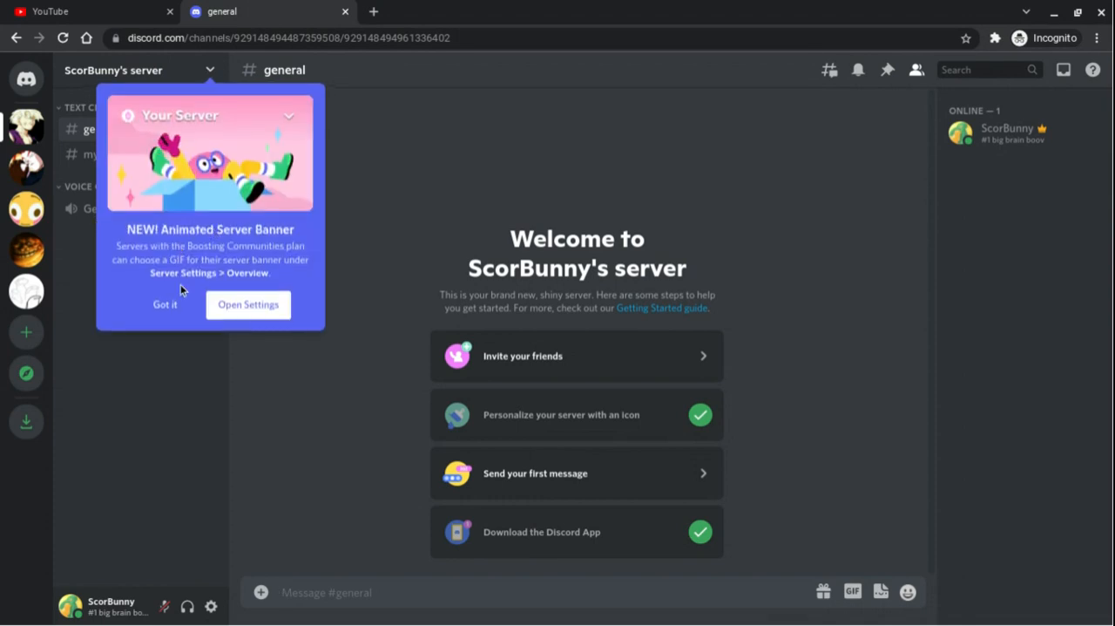
# Dismiss the server banner popup and send a 'hi' message in general.
pyautogui.click(164, 303)
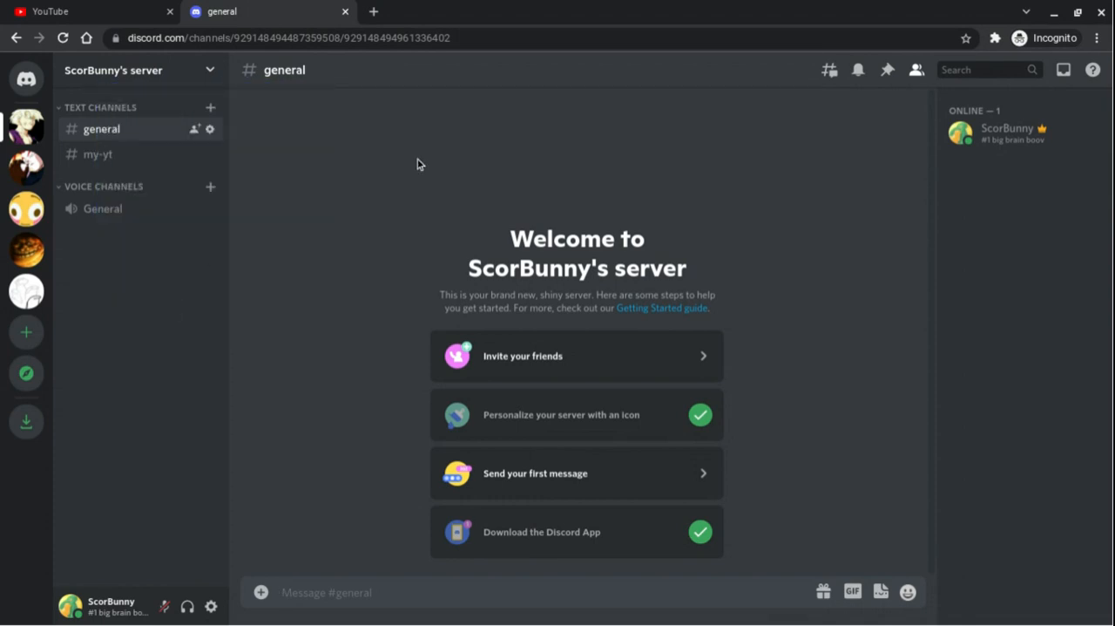
pyautogui.moveTo(366, 620)
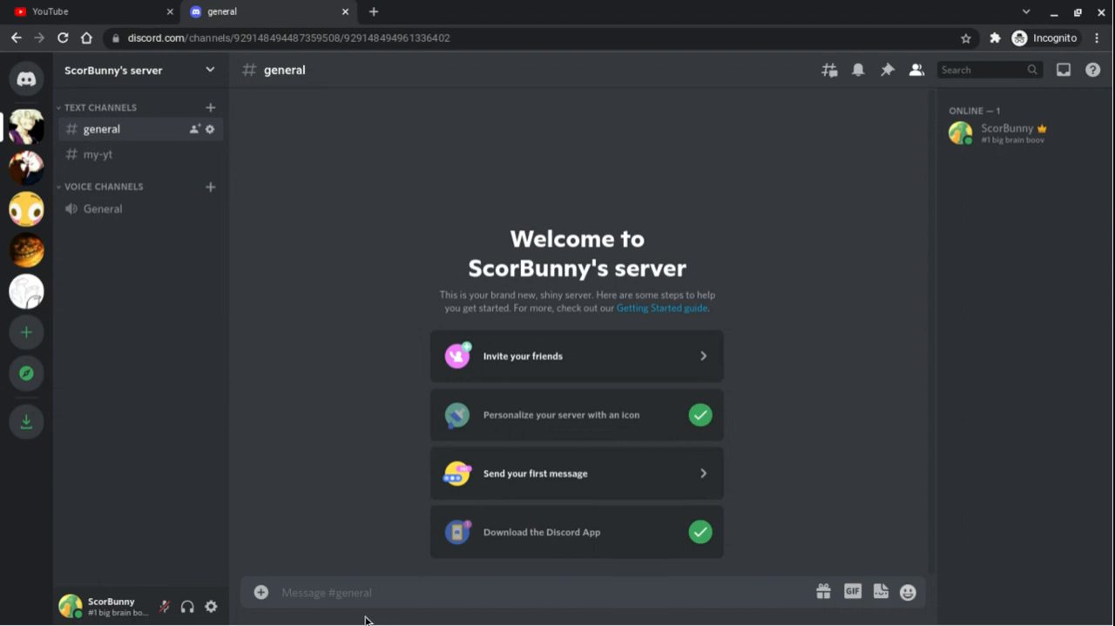
pyautogui.write('h')
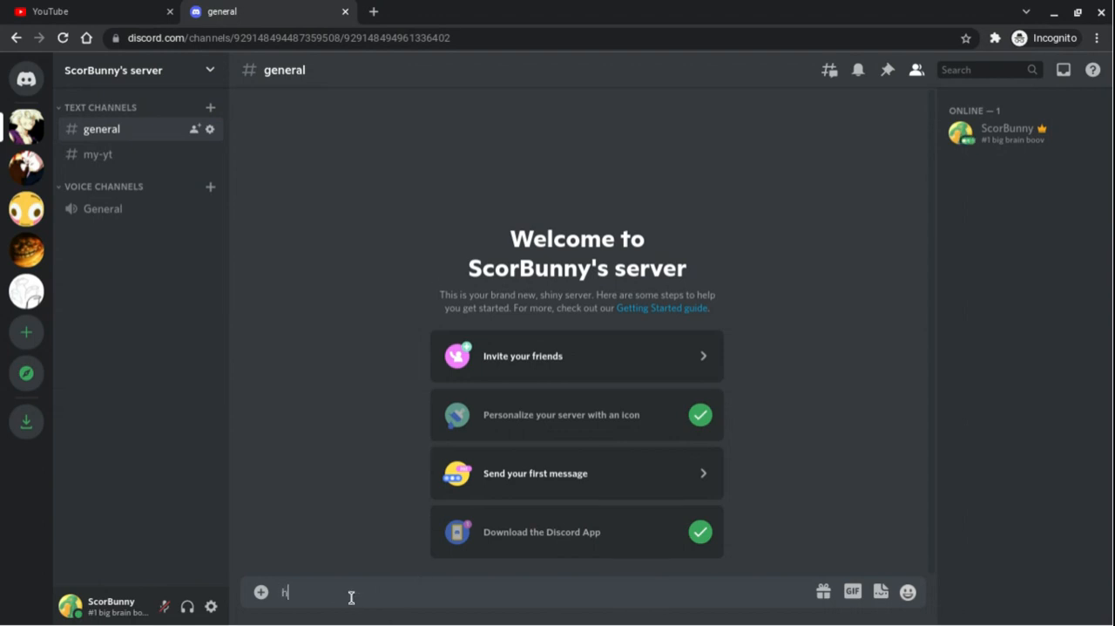
pyautogui.press('Return')
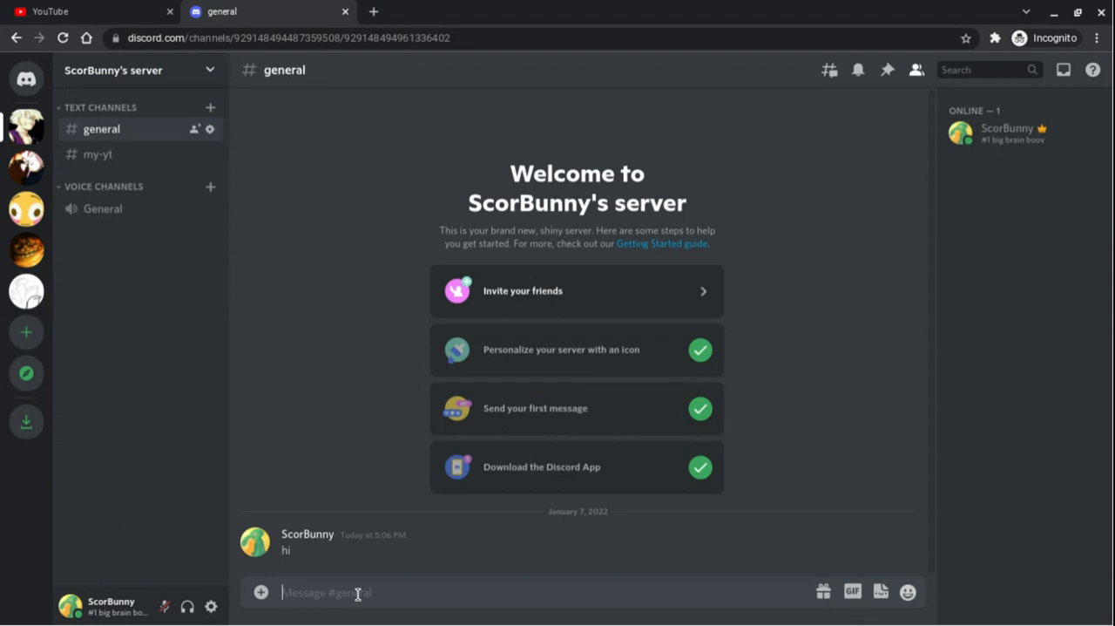
pyautogui.moveTo(509, 488)
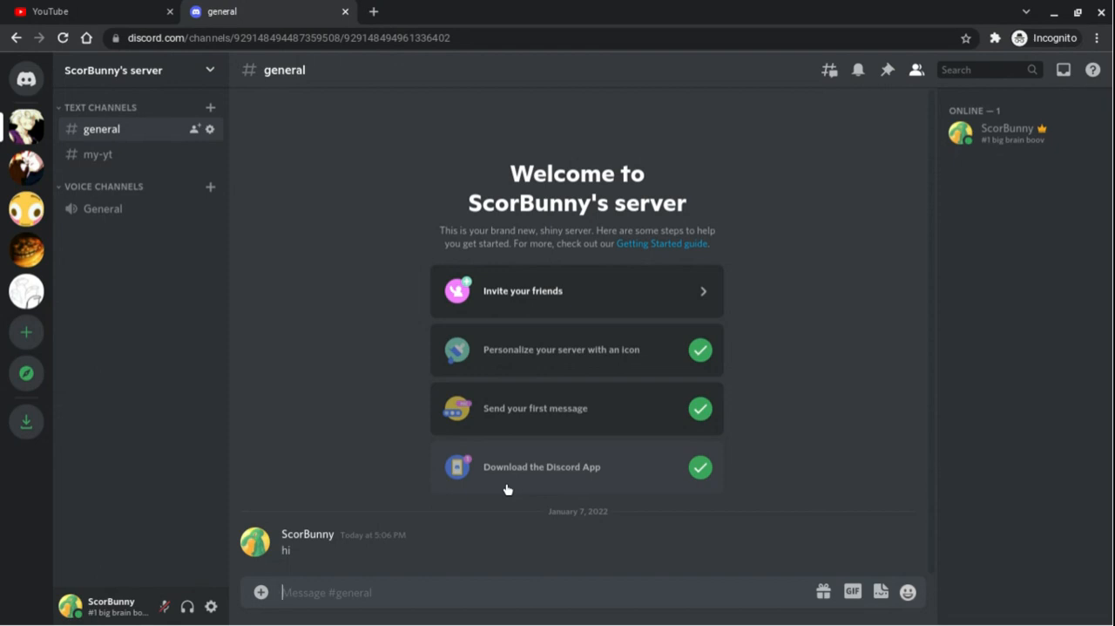
pyautogui.write('w')
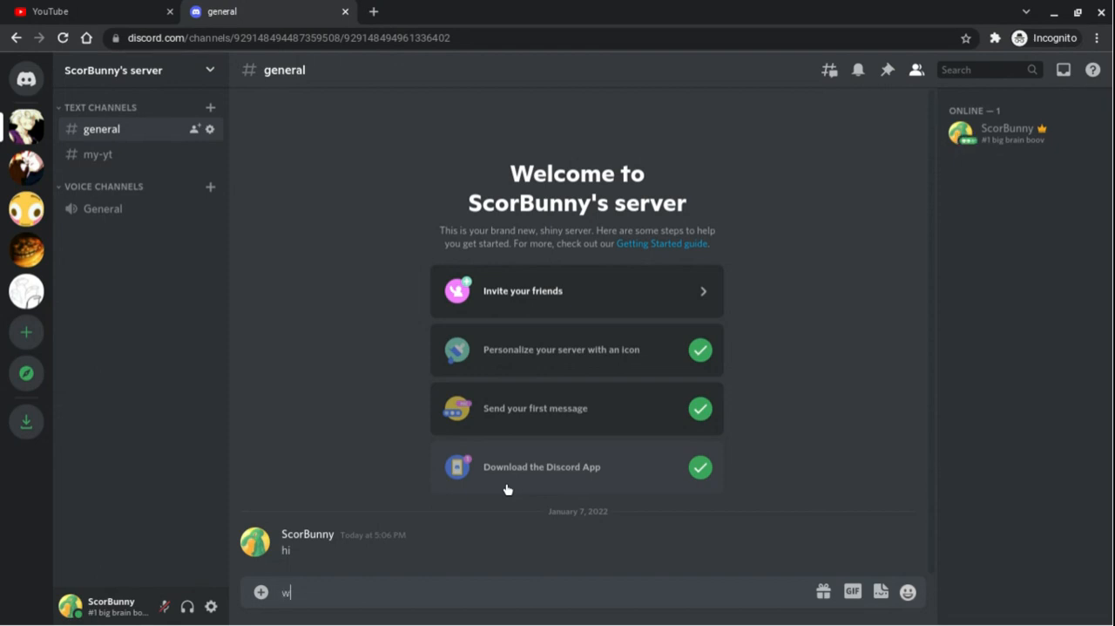
# Switch to YouTube and go to your own 'Hoodies' channel page via the avatar menu.
pyautogui.click(49, 11)
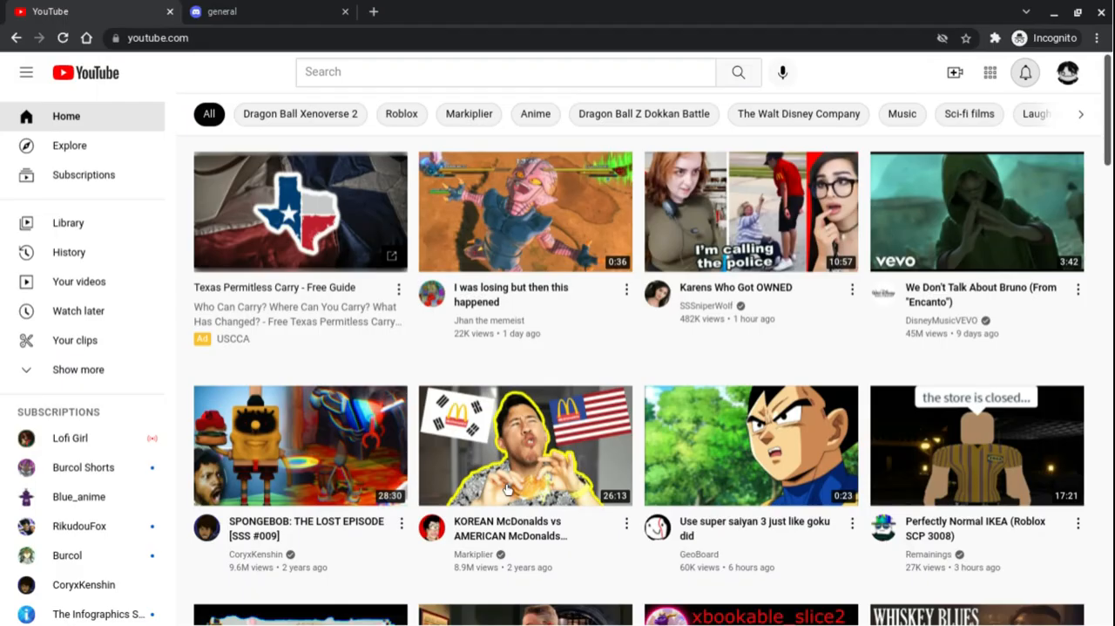
pyautogui.click(1066, 73)
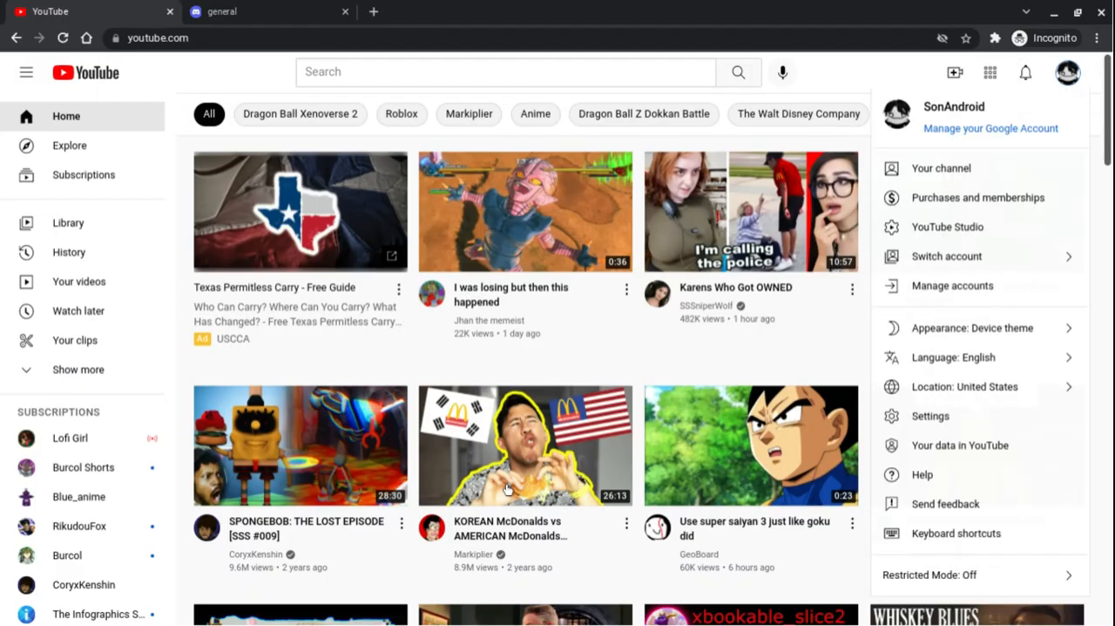
pyautogui.click(941, 167)
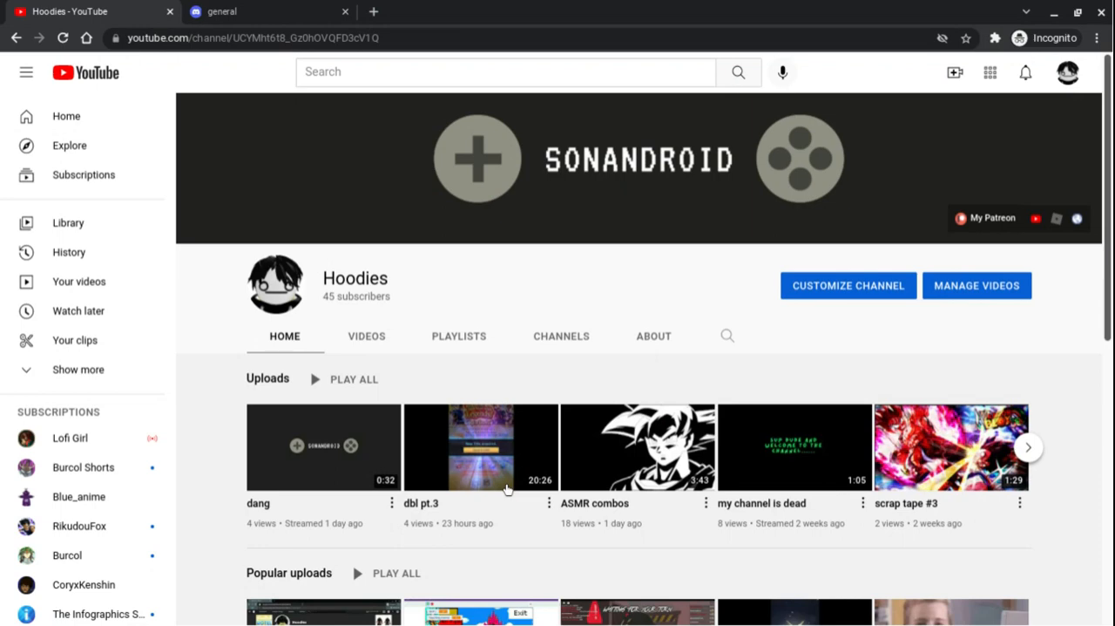
pyautogui.click(481, 446)
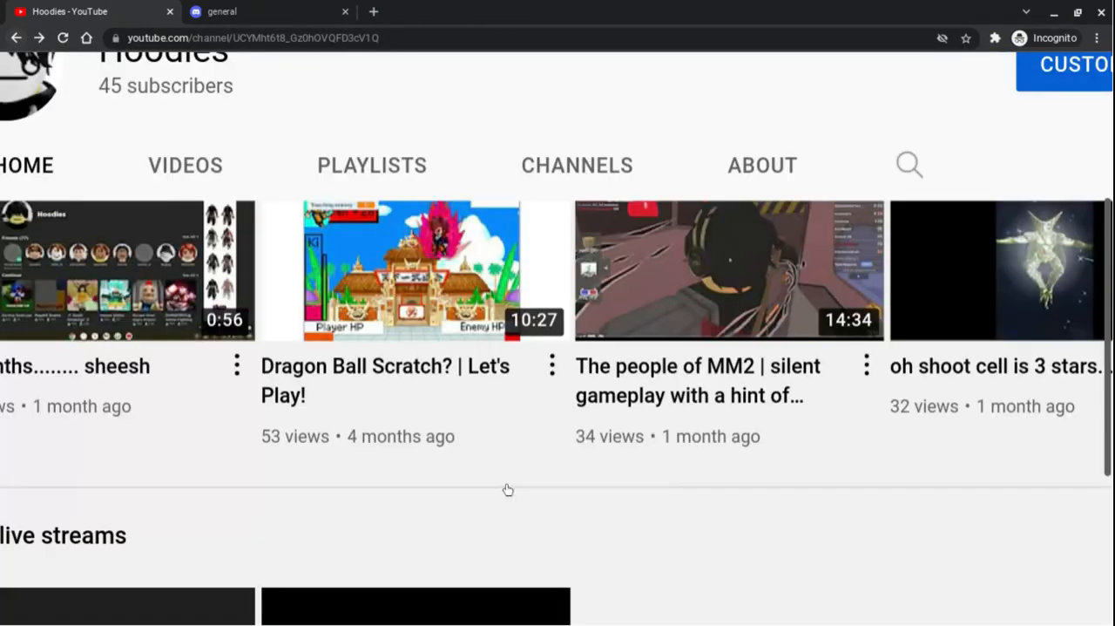
pyautogui.scroll(-3)
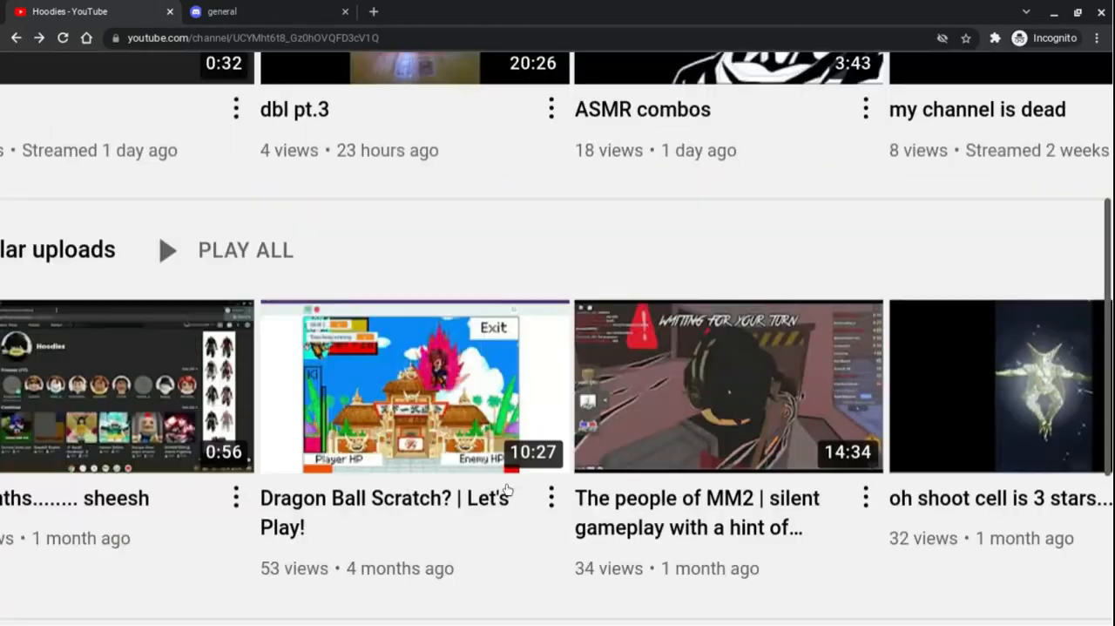
pyautogui.scroll(3)
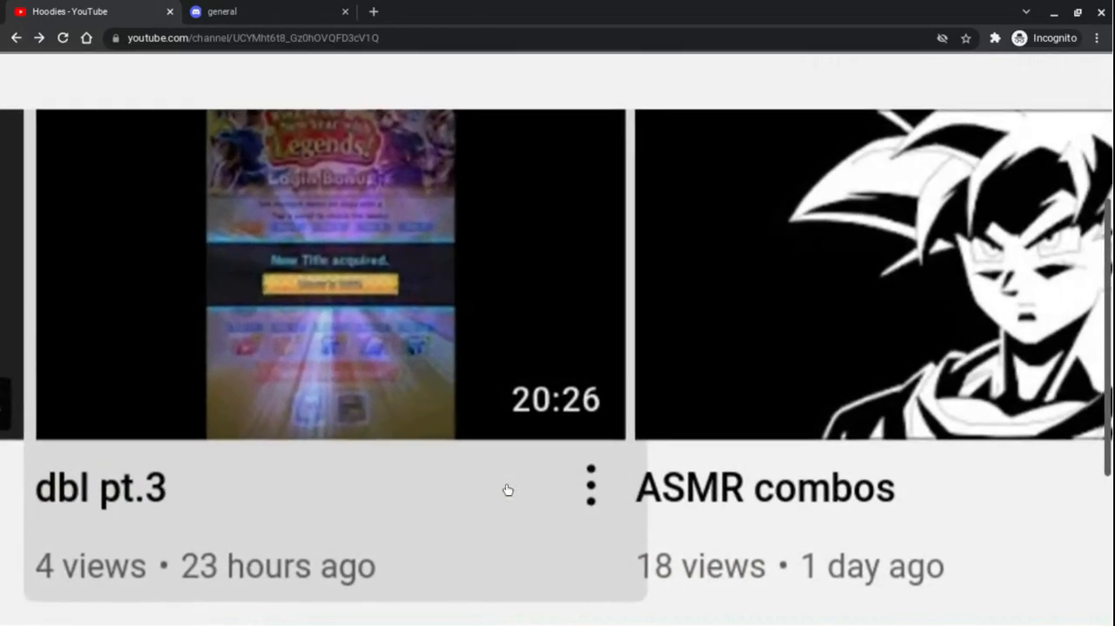
pyautogui.scroll(3)
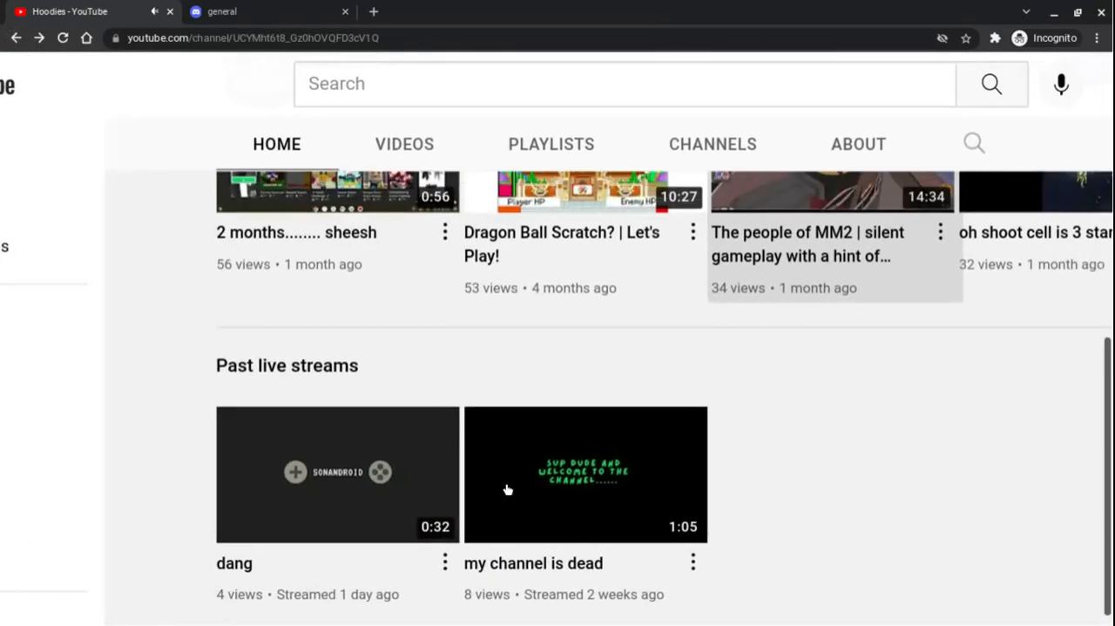
pyautogui.click(585, 474)
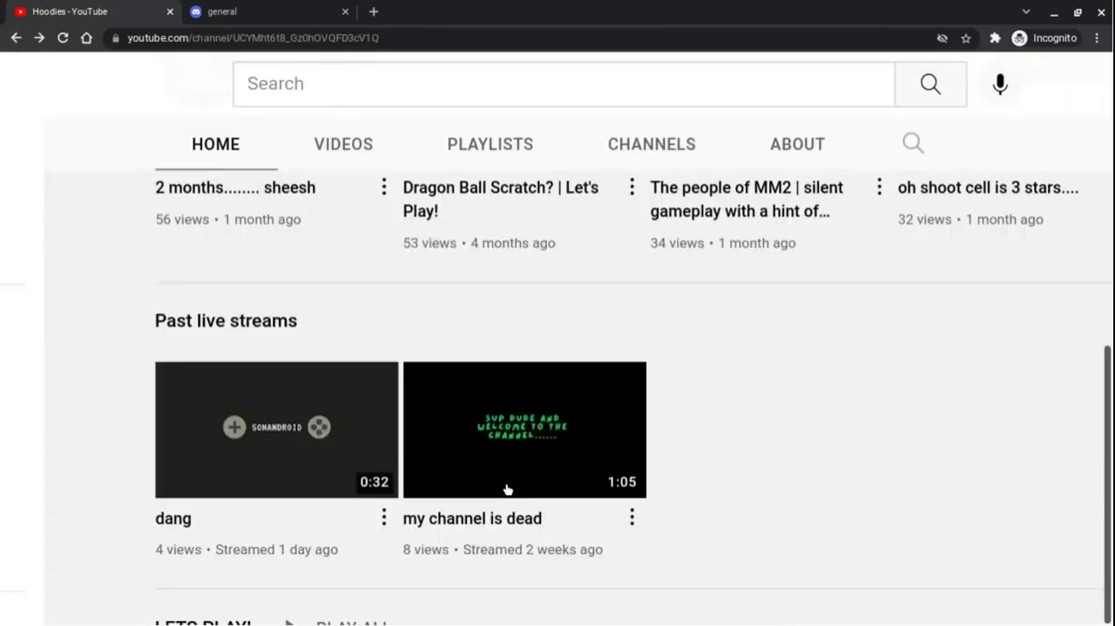
pyautogui.scroll(3)
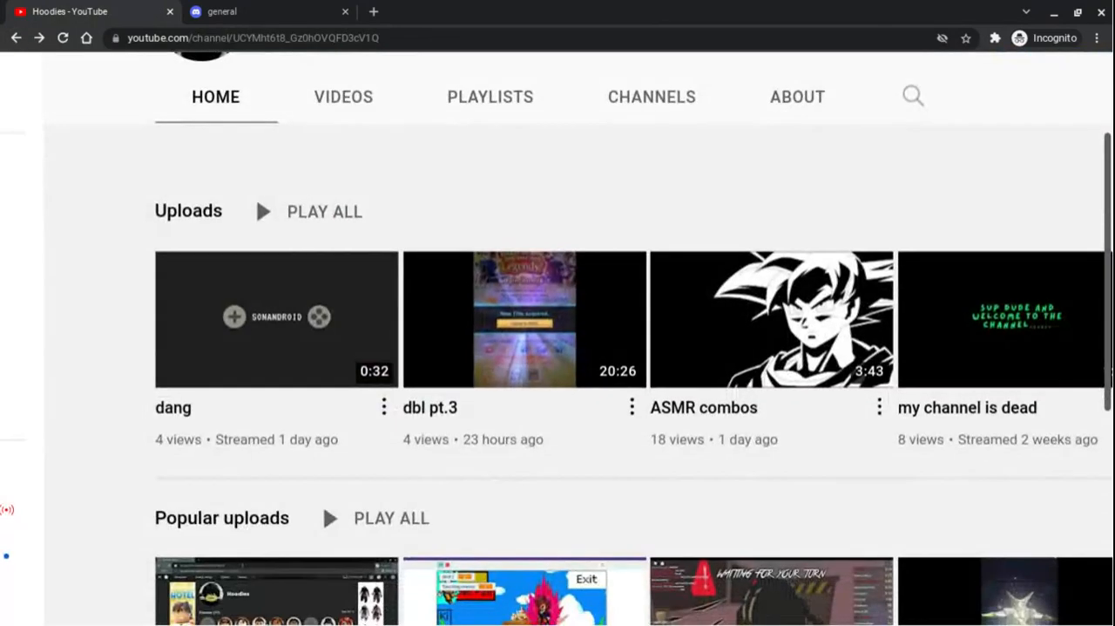
pyautogui.moveTo(412, 453)
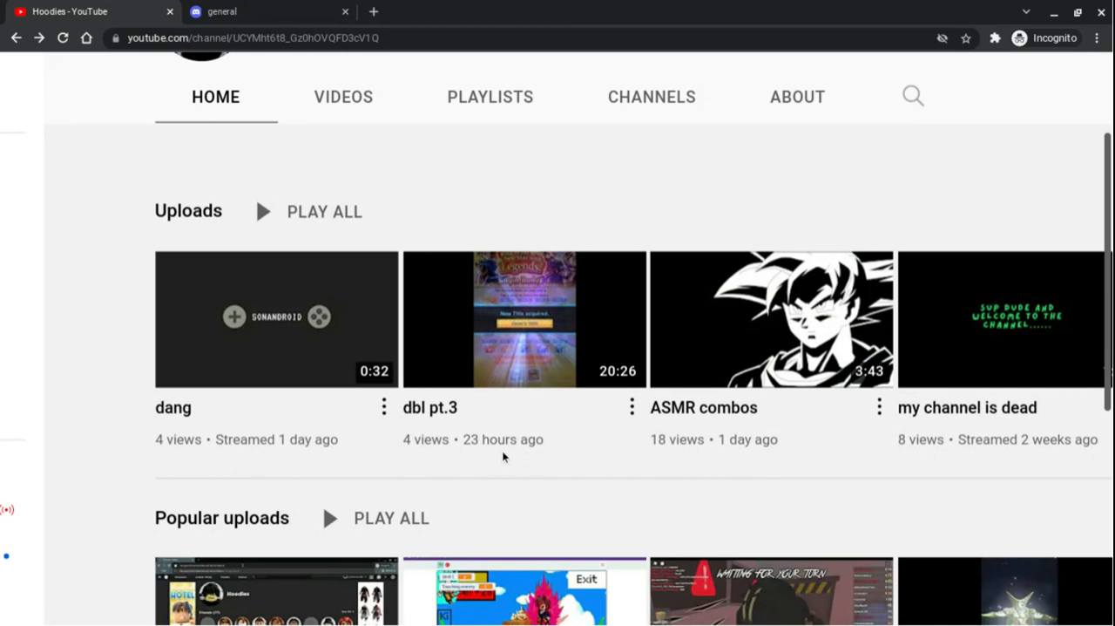
pyautogui.moveTo(464, 432)
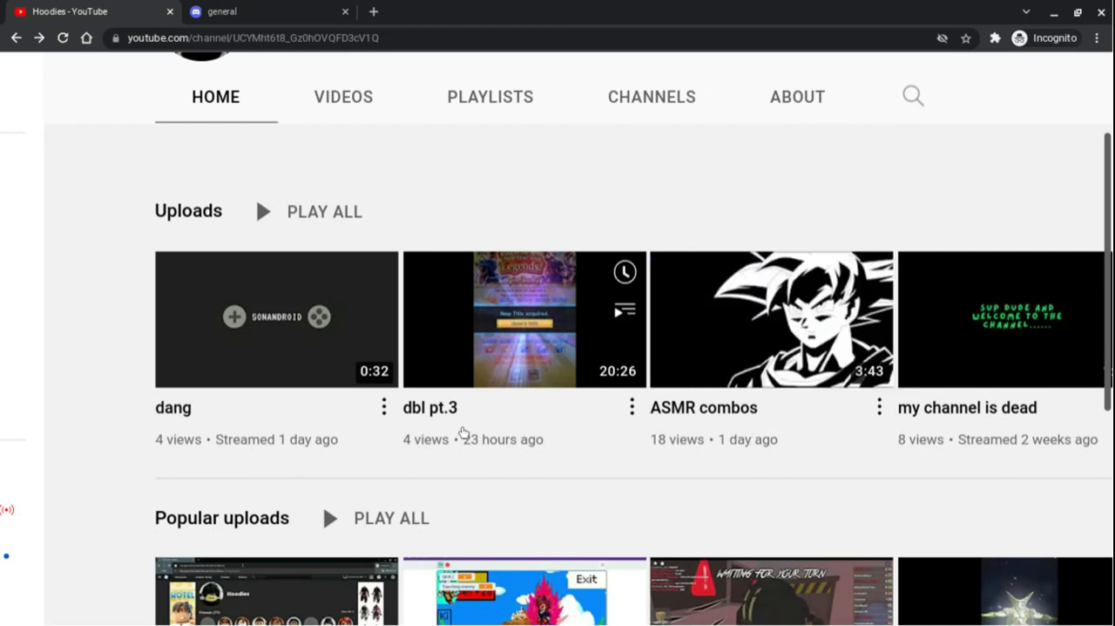
pyautogui.moveTo(619, 386)
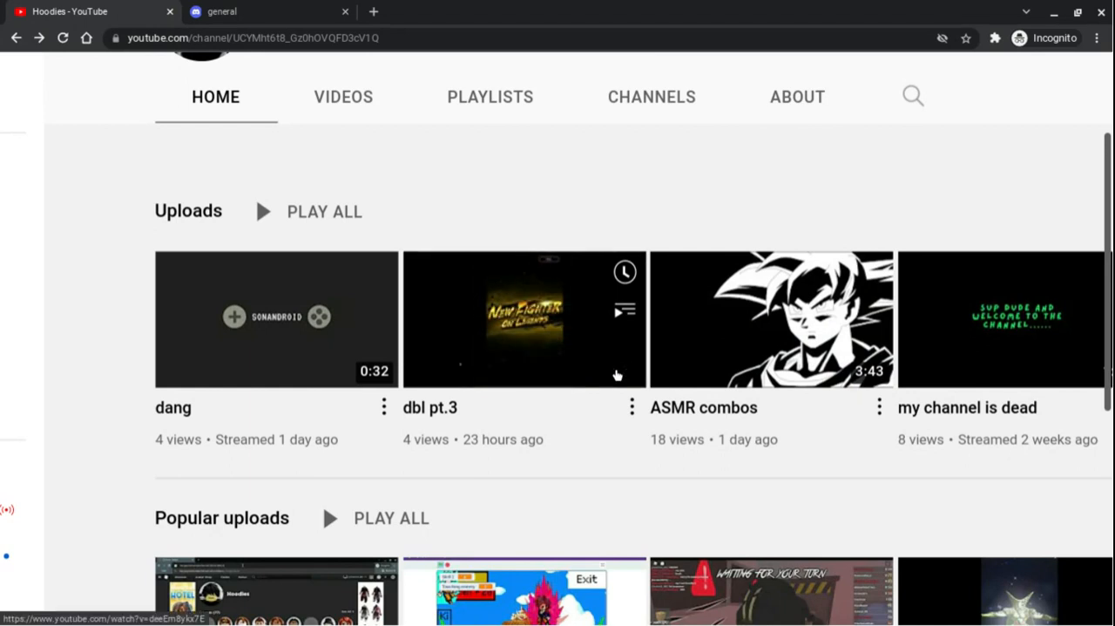
pyautogui.moveTo(898, 387)
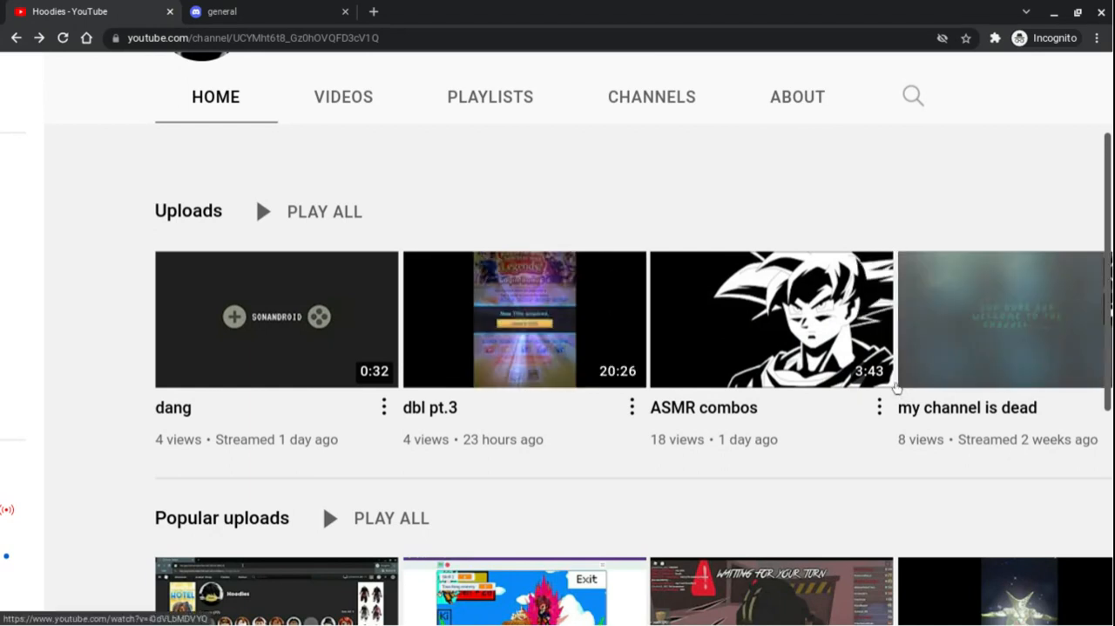
pyautogui.moveTo(798, 467)
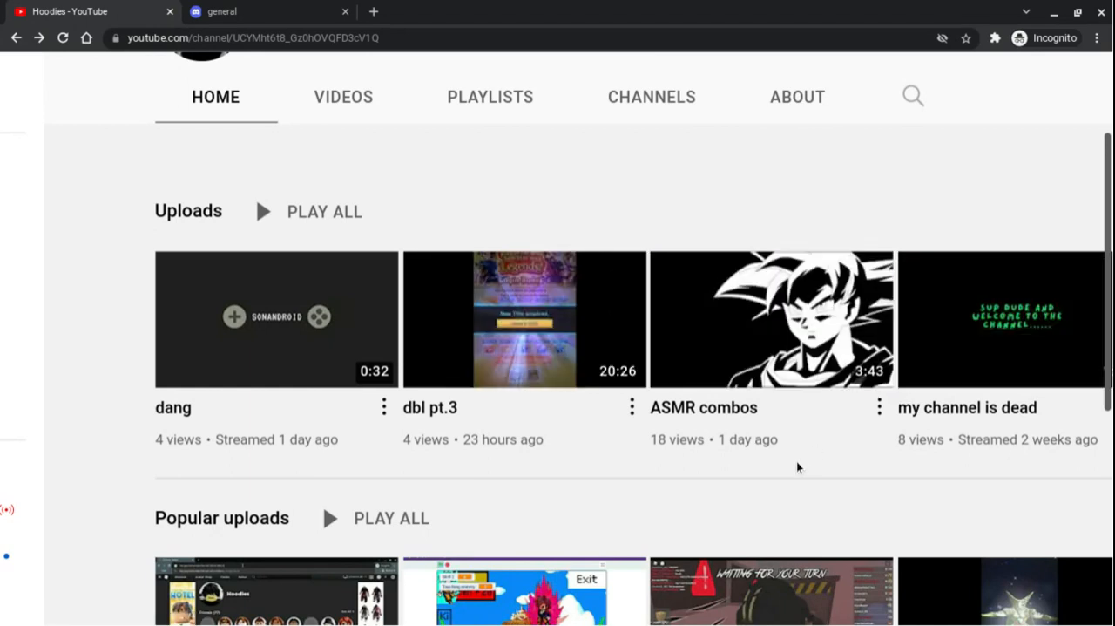